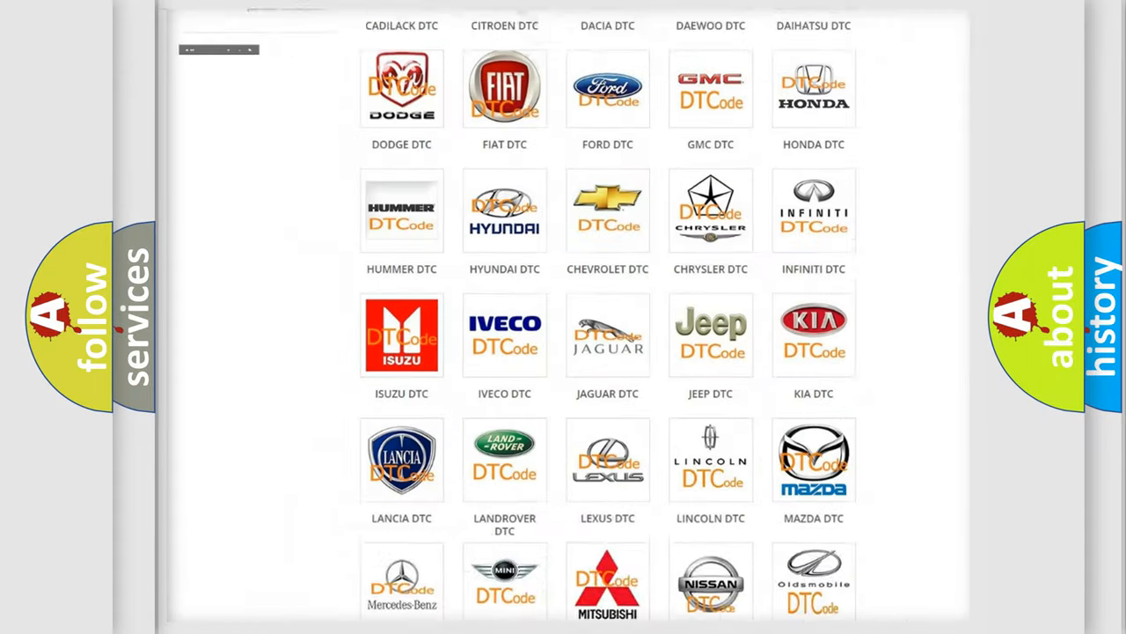
Open the Jeep DTC listing from its logo and browse through the list of codes.
{"action": "scroll", "scroll_direction": "up", "scroll_amount": 3}
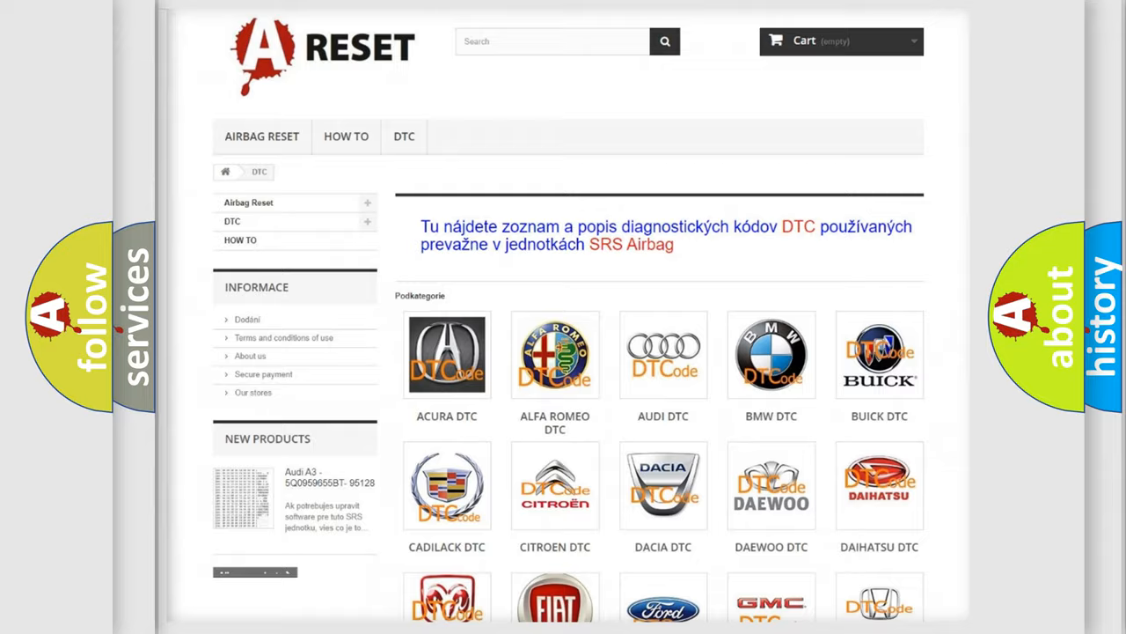
{"action": "scroll", "scroll_direction": "down", "scroll_amount": 3}
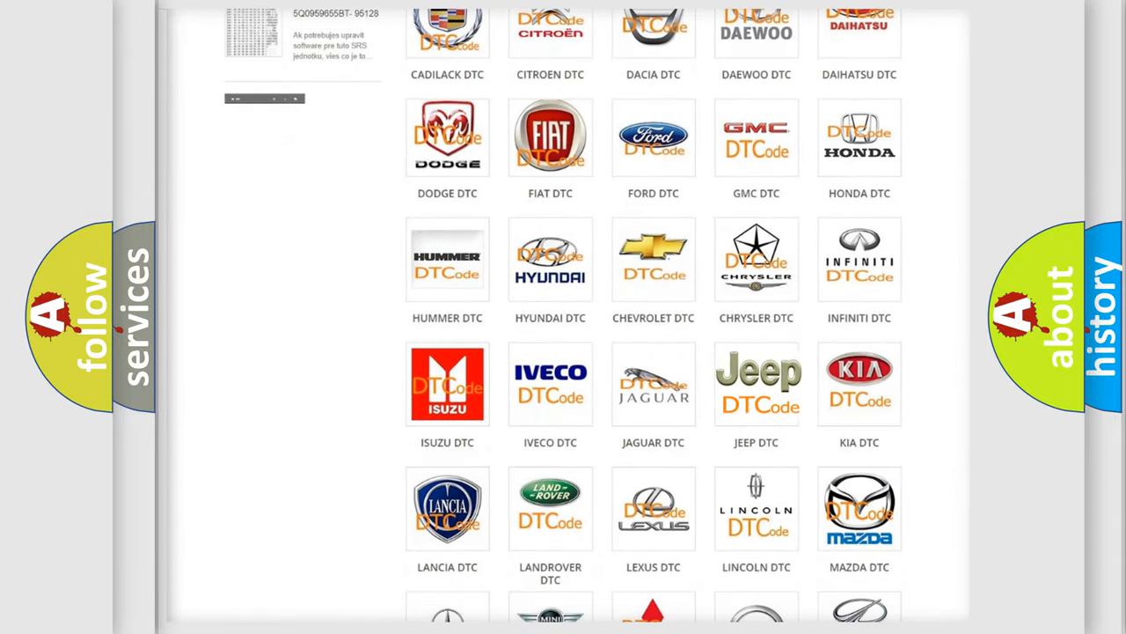
{"action": "left_click", "coordinate": [756, 384]}
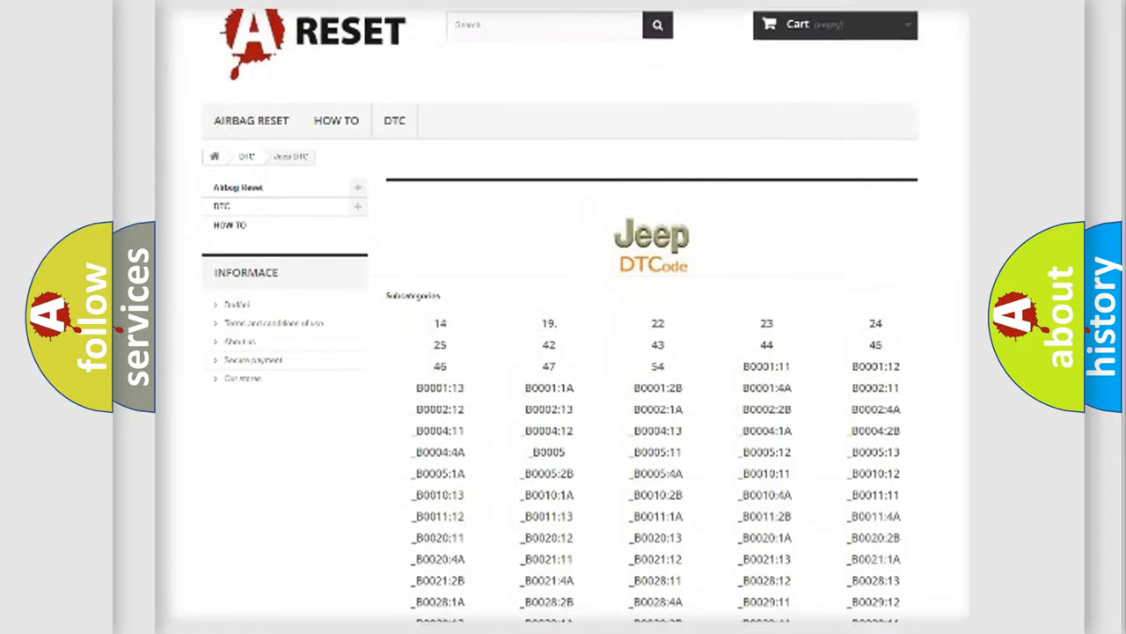
{"action": "scroll", "scroll_direction": "down", "scroll_amount": 3}
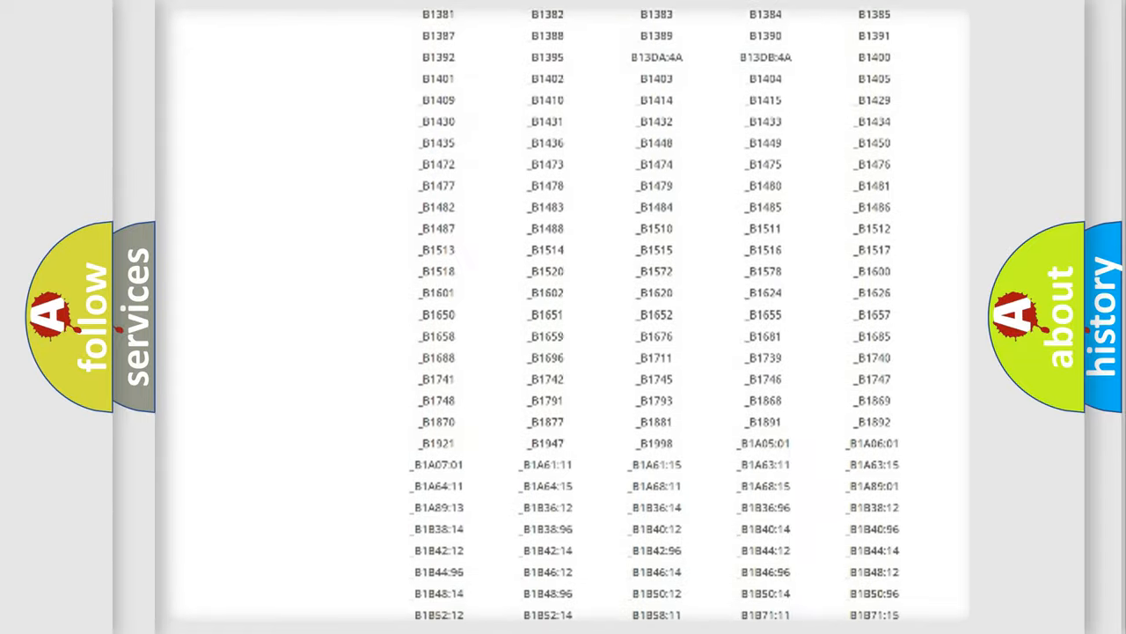
{"action": "scroll", "scroll_direction": "up", "scroll_amount": 3}
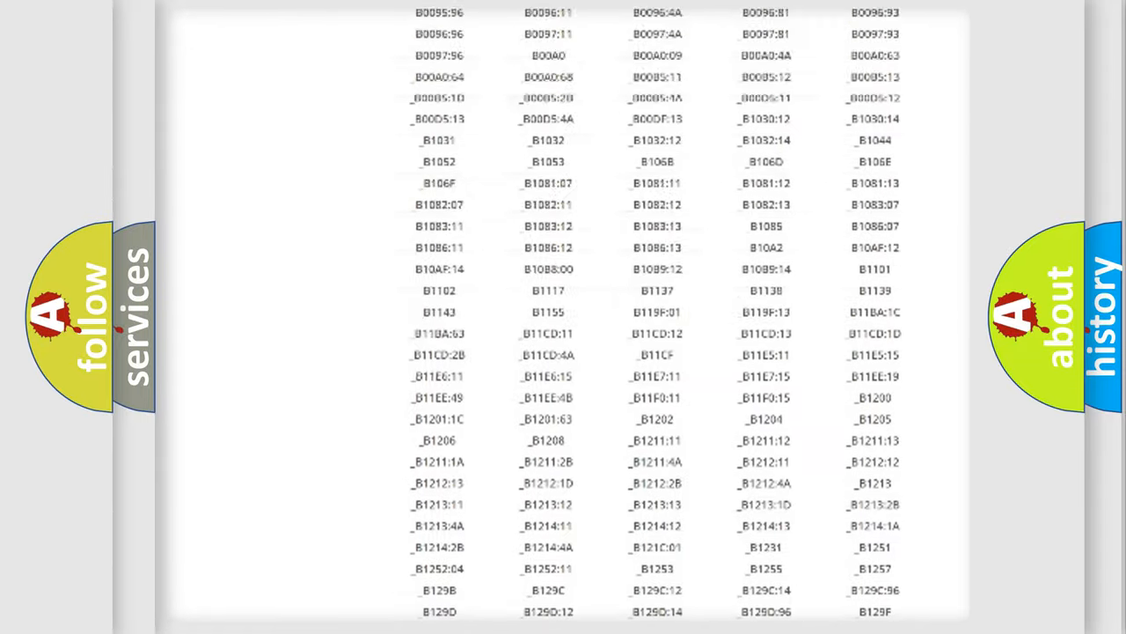
{"action": "scroll", "scroll_direction": "up", "scroll_amount": 3}
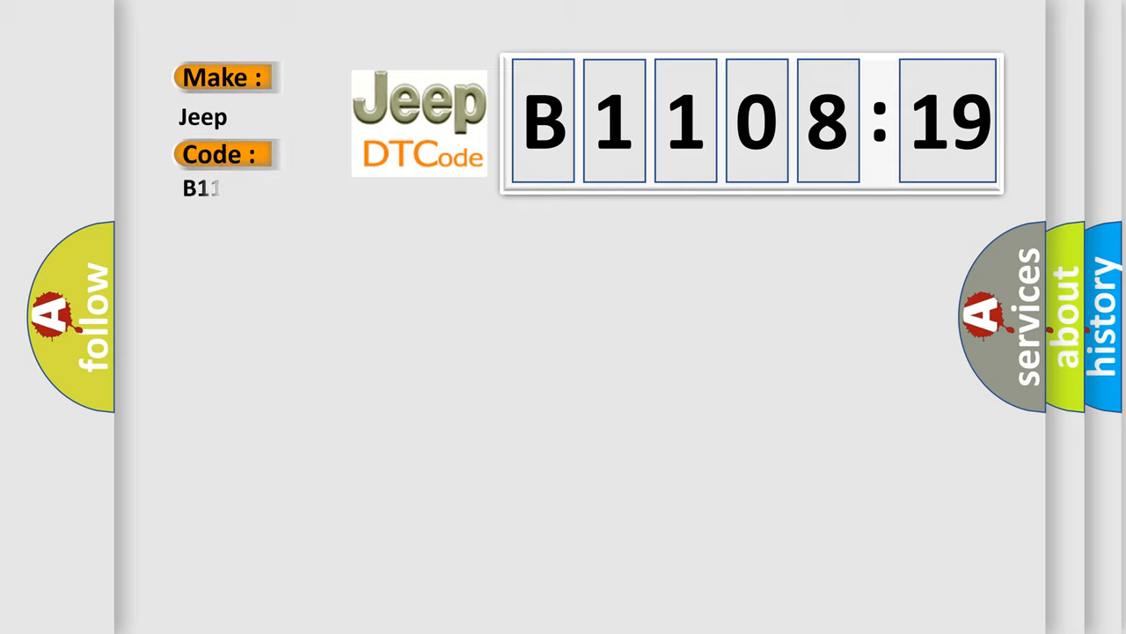
Complete the code with 0819 so the Code field reads B110819 and B1108:19 is shown for Jeep.
{"action": "type", "text": "0819"}
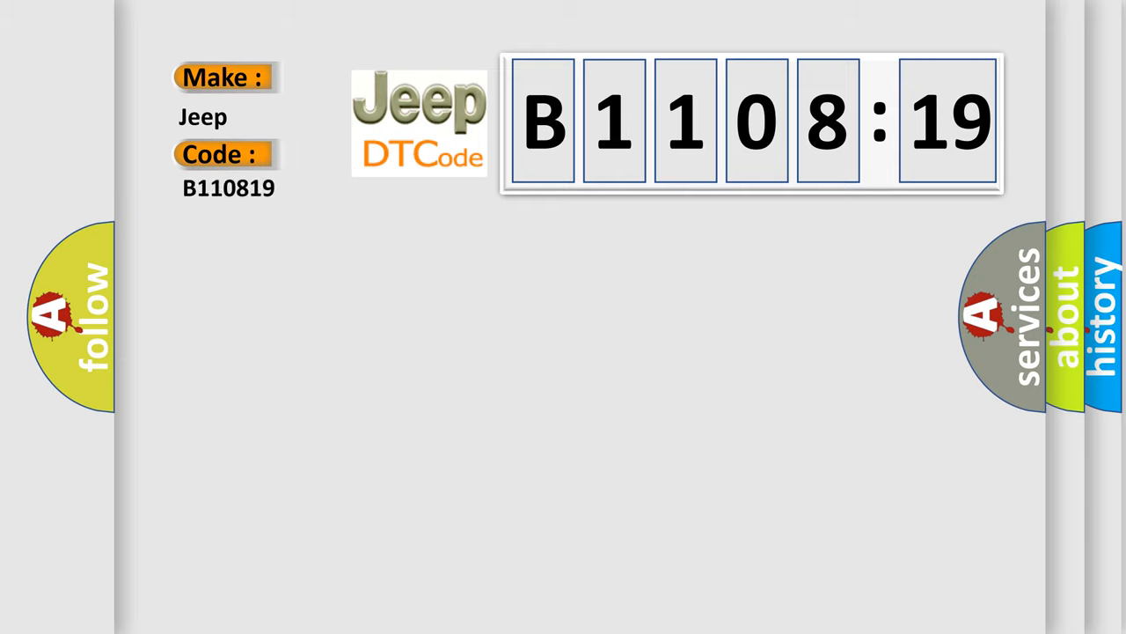